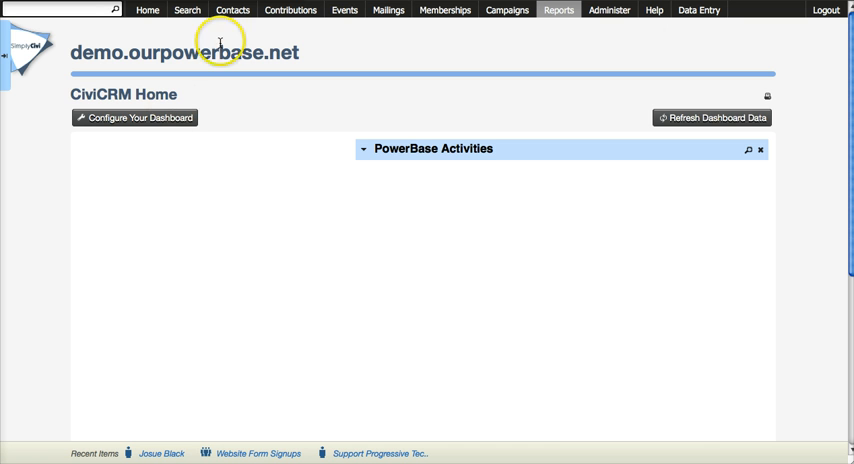
Step: Start a blank New Individual contact and review its Contact Details, Constituent Info and Address sections
click(232, 8)
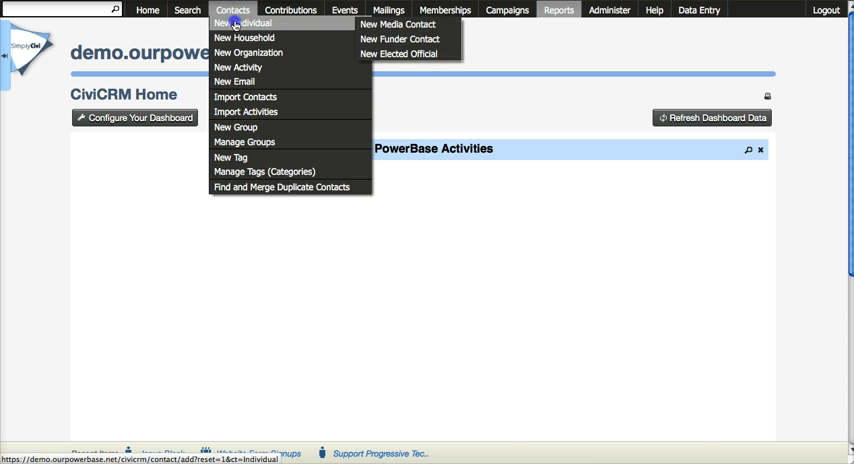
click(240, 24)
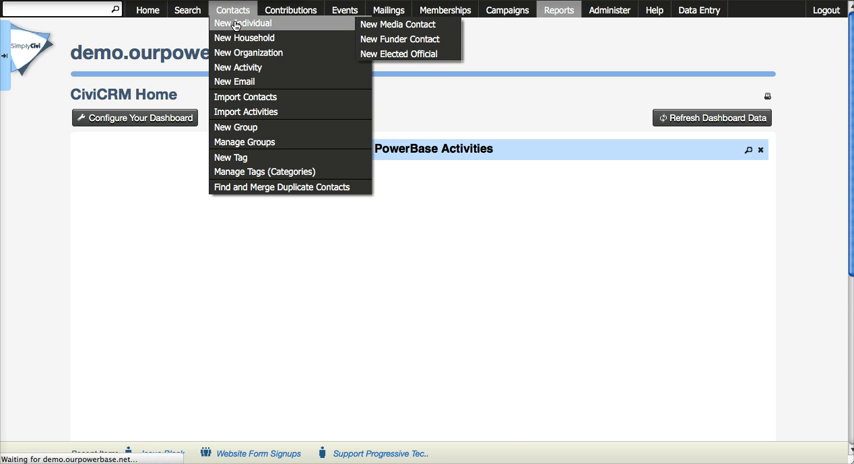
click(242, 22)
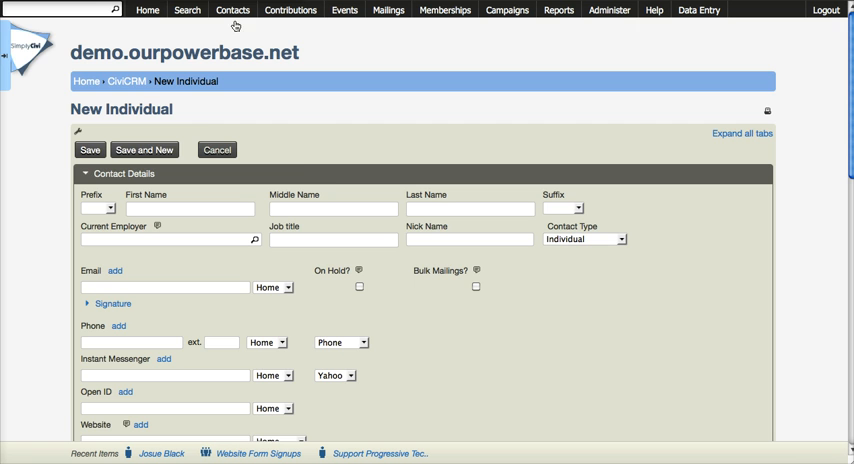
scroll(down, 3)
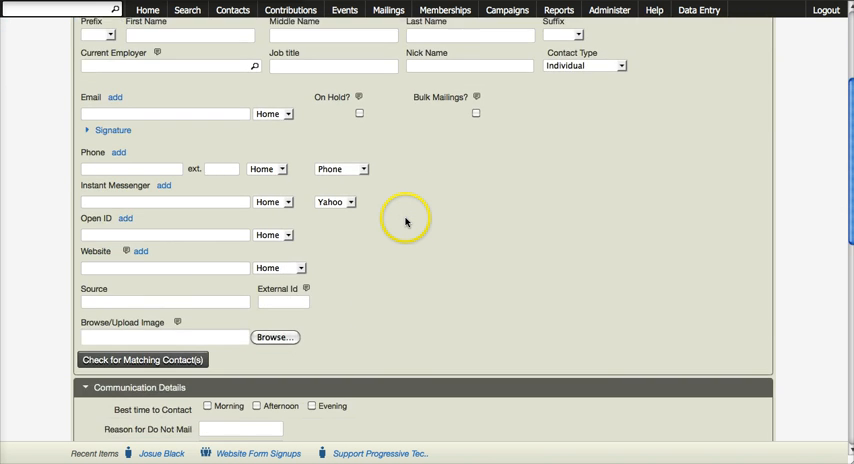
scroll(down, 3)
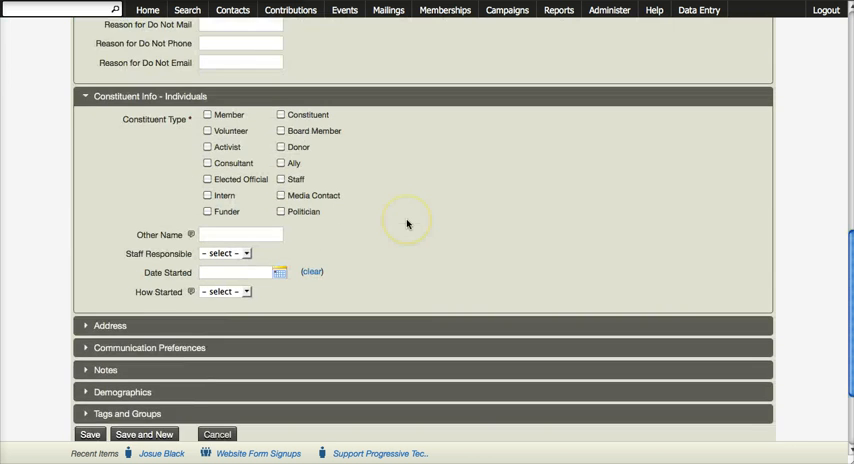
click(108, 324)
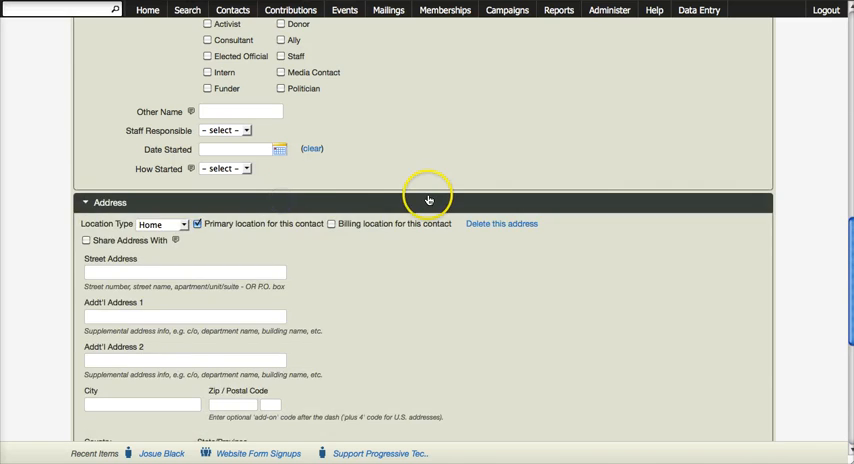
scroll(down, 3)
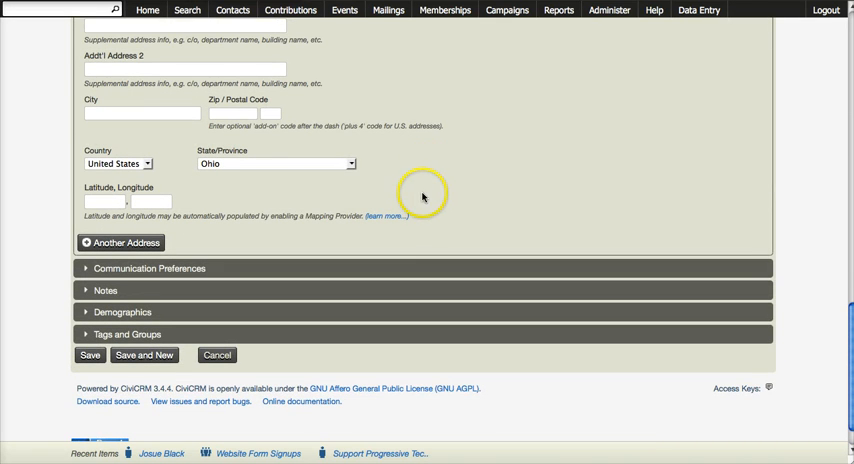
scroll(down, 3)
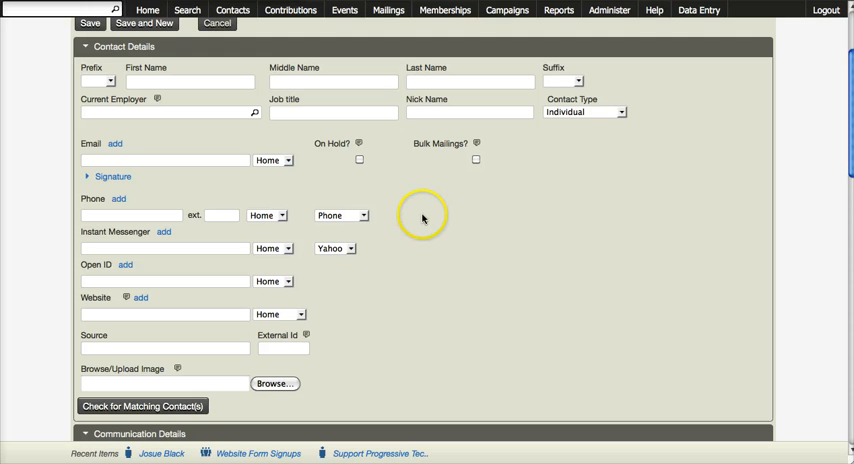
mouse_move(608, 10)
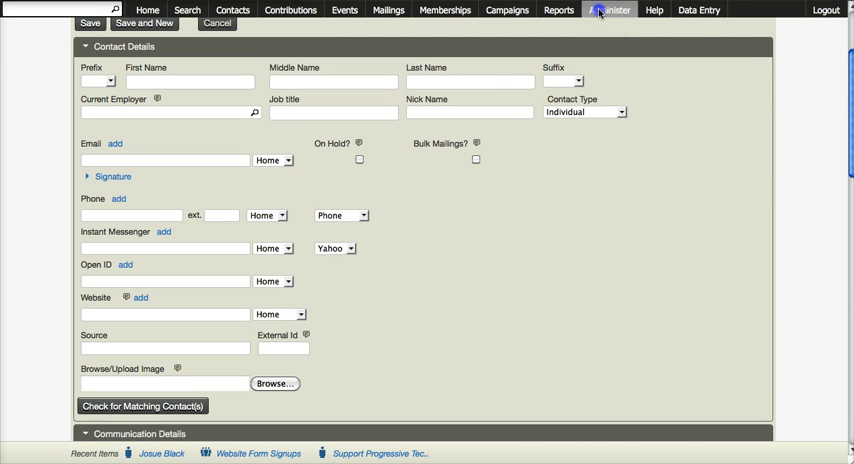
Step: Reach the CiviCRM Profile list via Administer > Customize
click(610, 8)
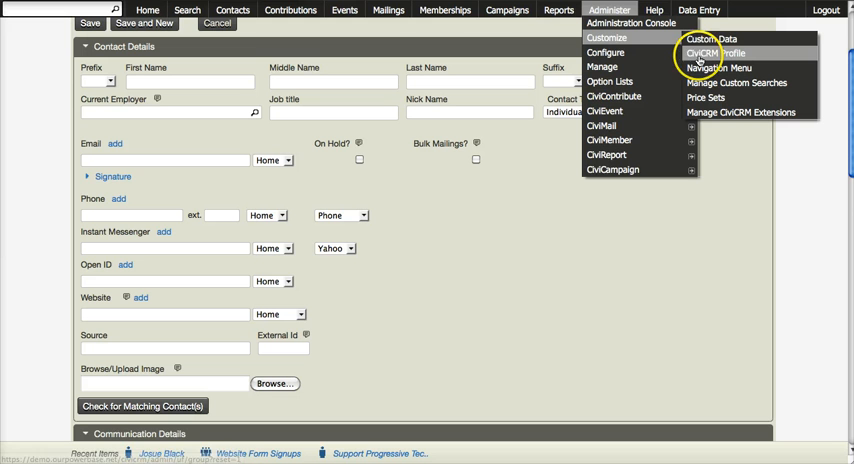
click(716, 52)
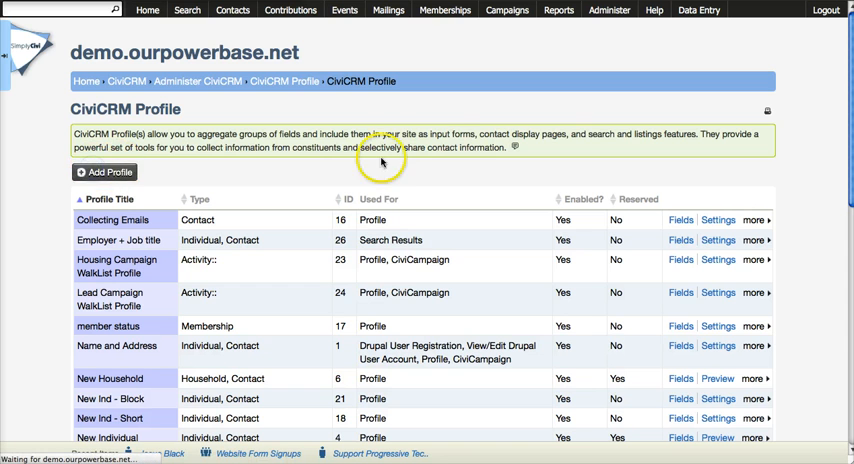
mouse_move(462, 116)
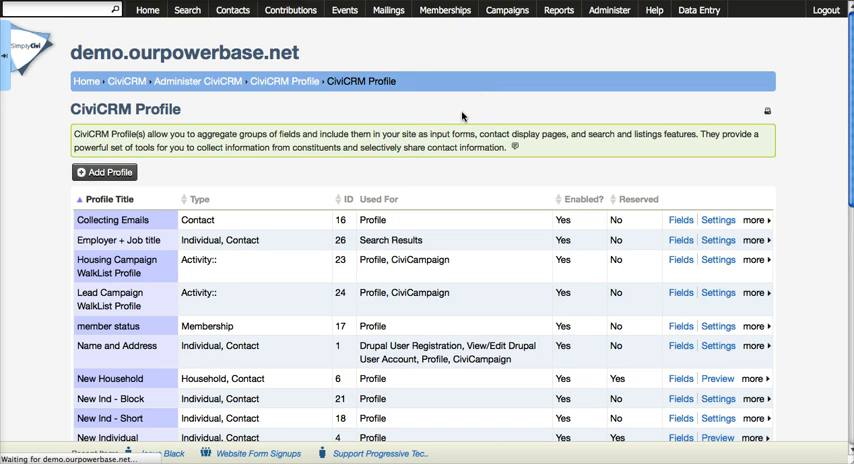
Step: Add a new profile and name it 'Ind - Really short form'
click(104, 172)
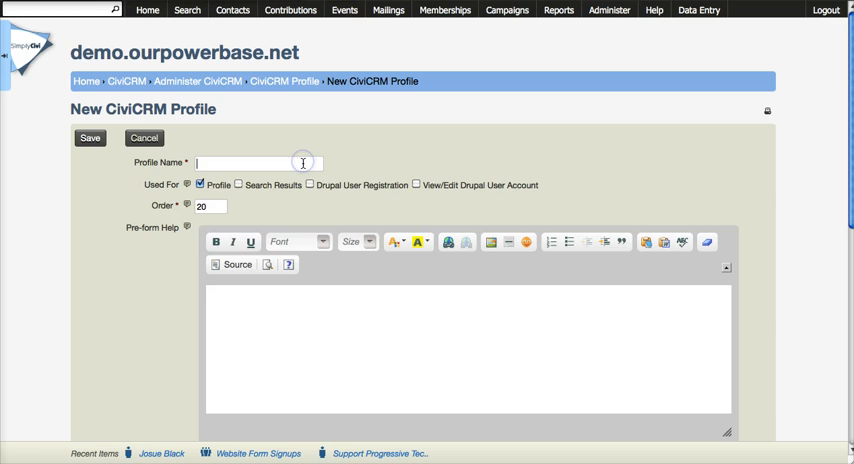
text(Ind - Really short)
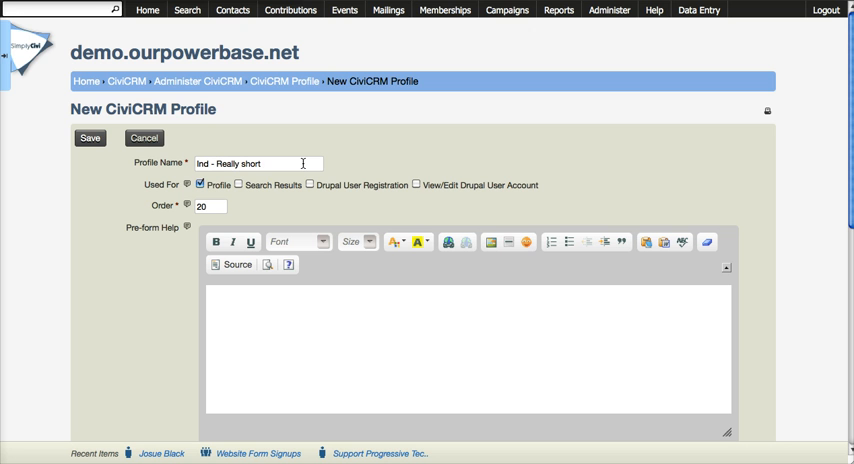
text(form)
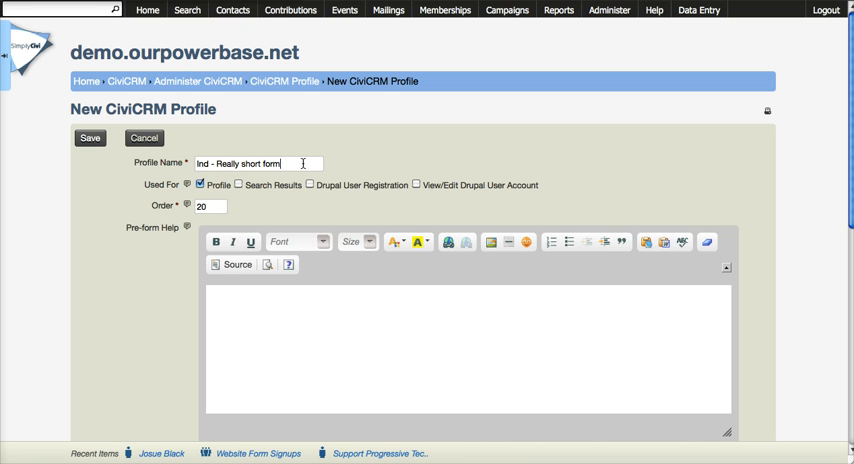
Step: Expand the Advanced Settings and review them, leaving every option at its default
scroll(down, 3)
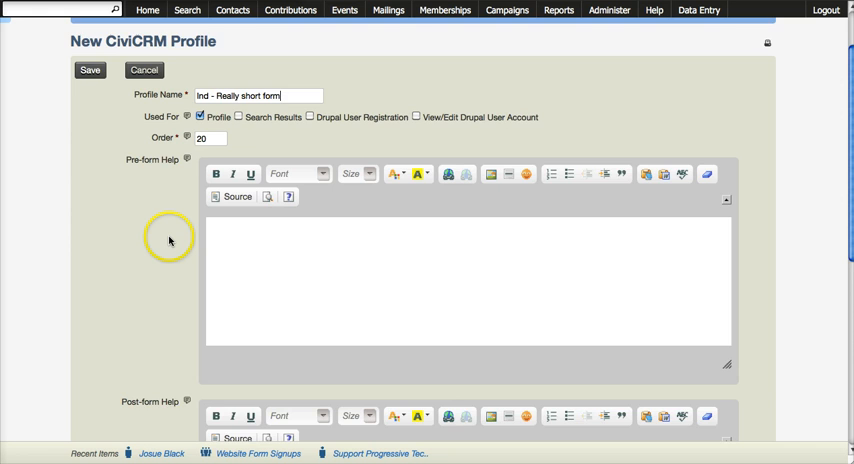
scroll(down, 3)
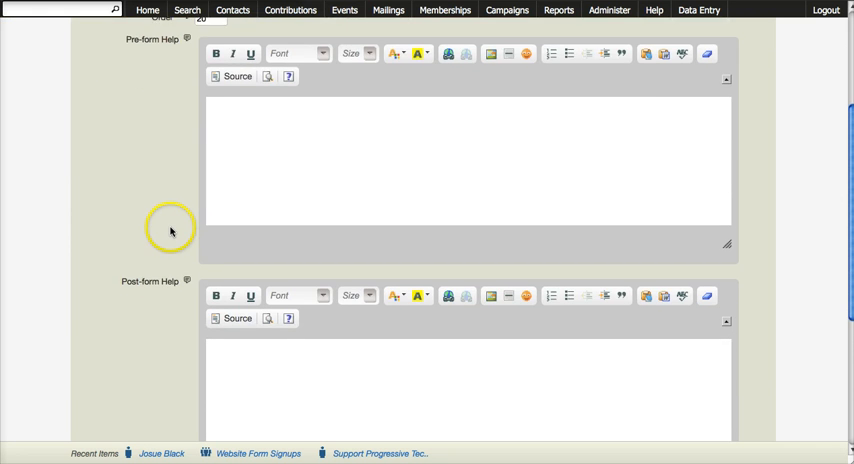
scroll(down, 3)
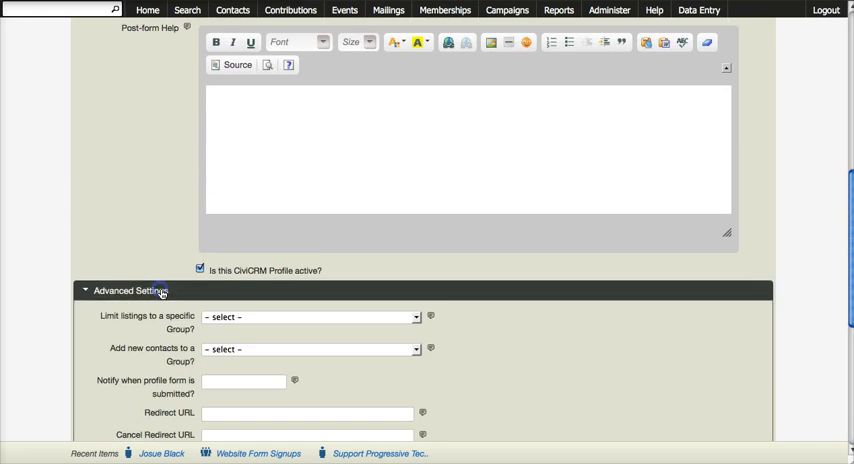
scroll(down, 3)
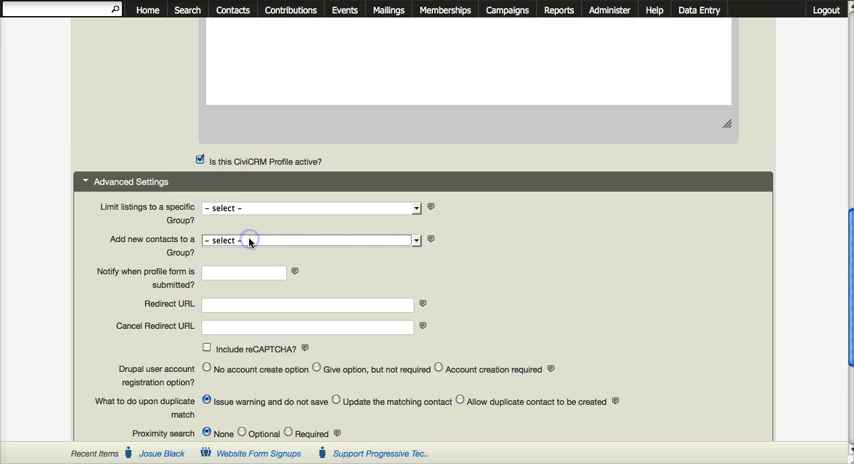
click(310, 240)
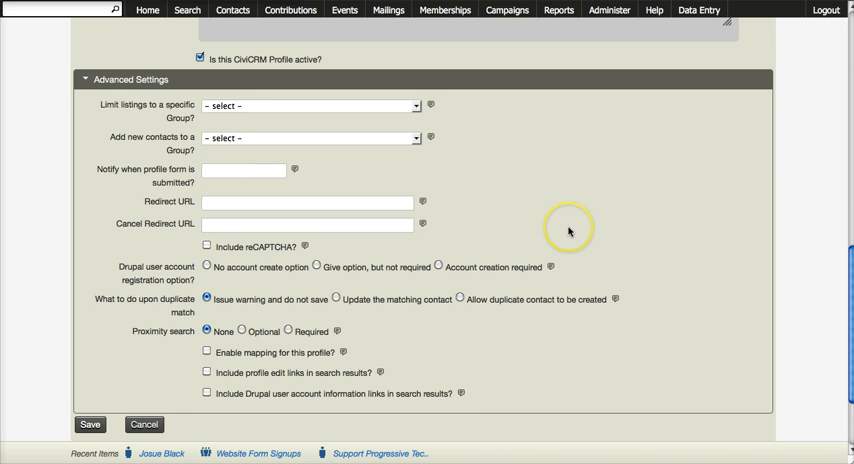
scroll(down, 3)
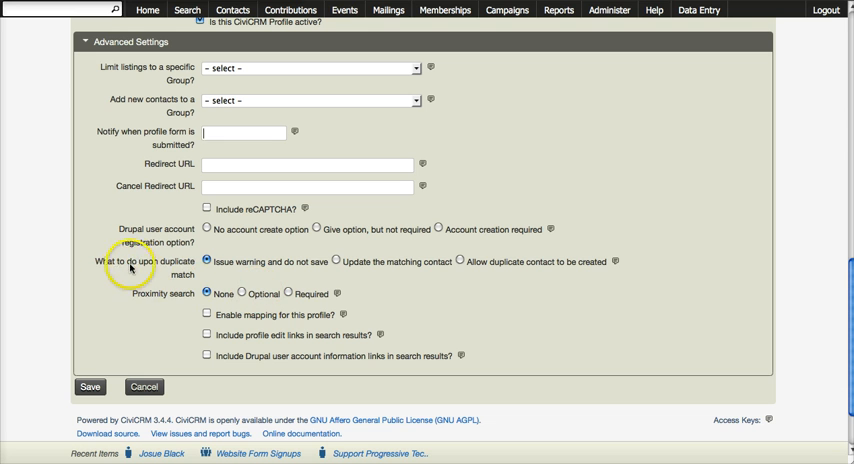
mouse_move(184, 284)
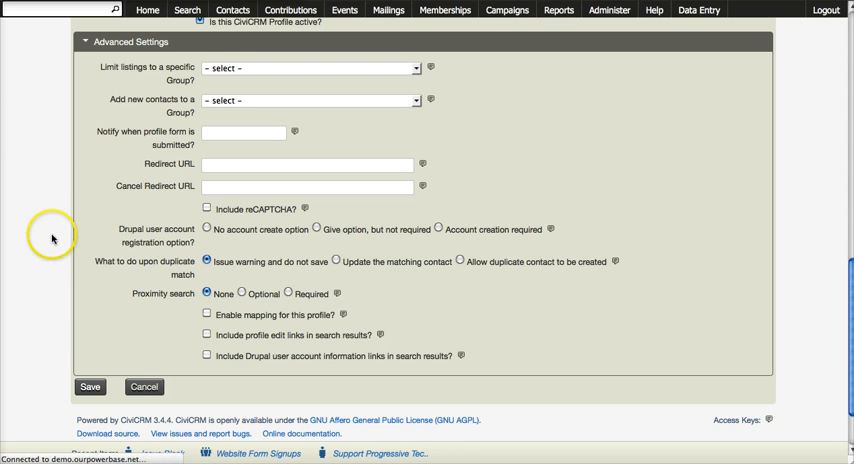
mouse_move(46, 194)
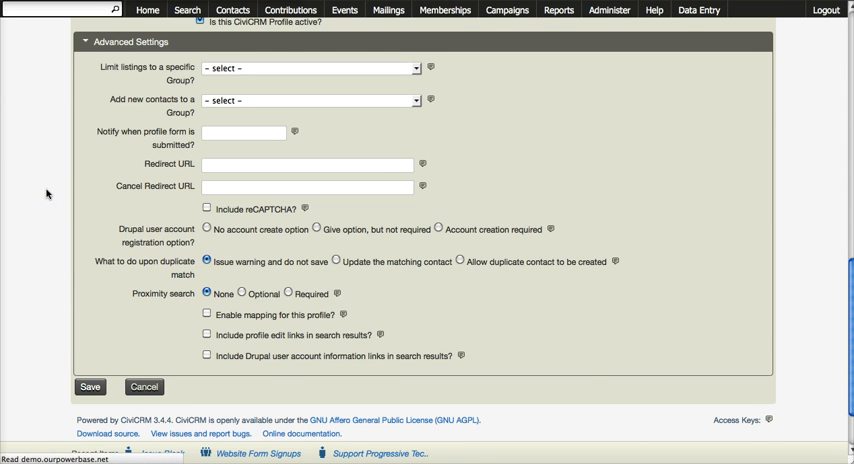
Step: Save the 'Ind - Really short form' profile so its Add Field page appears
click(88, 388)
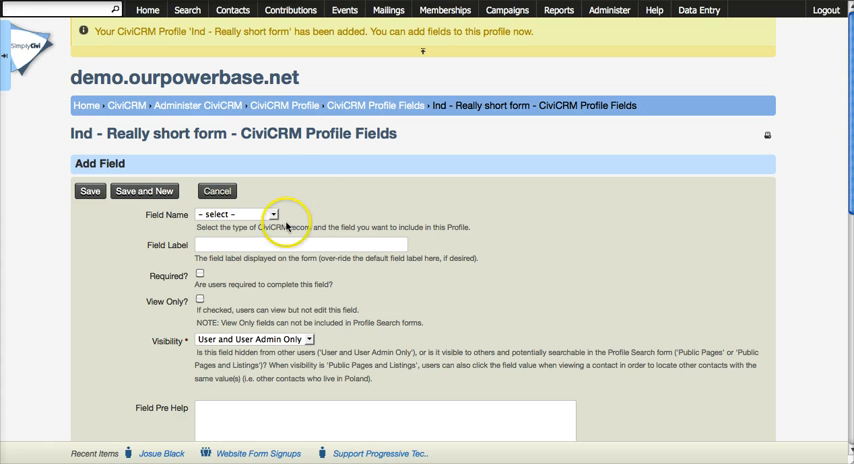
mouse_move(290, 284)
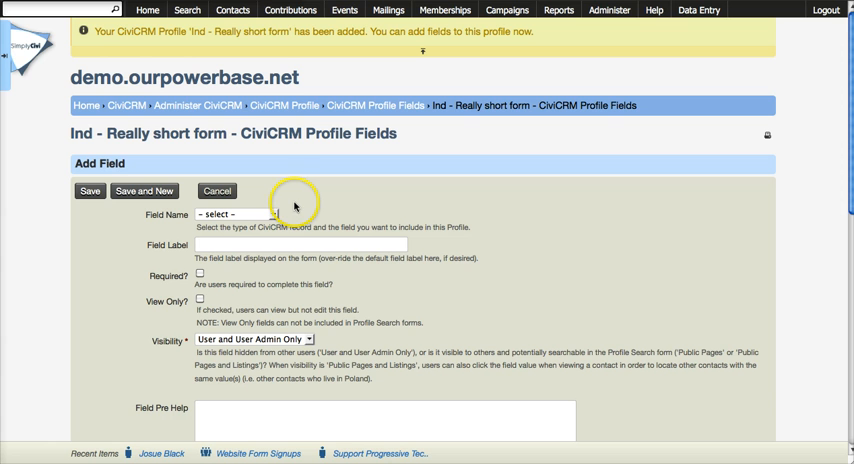
mouse_move(232, 10)
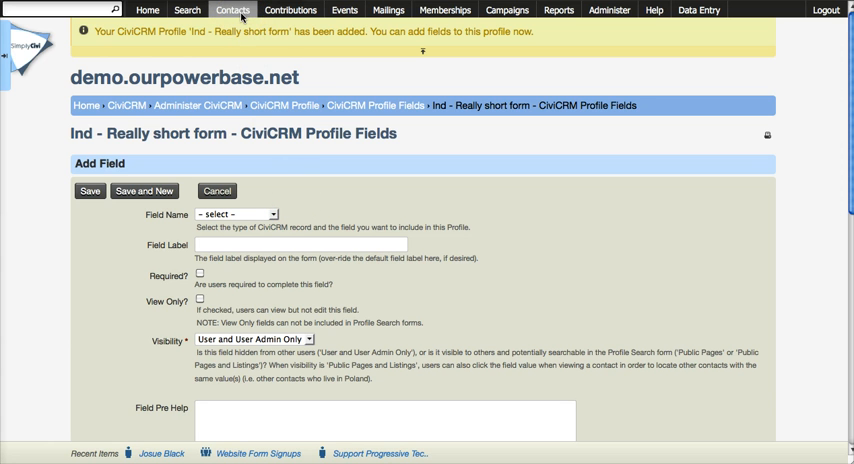
Step: Reach the Find and Merge Duplicate Contacts page listing the dedupe rules
click(232, 8)
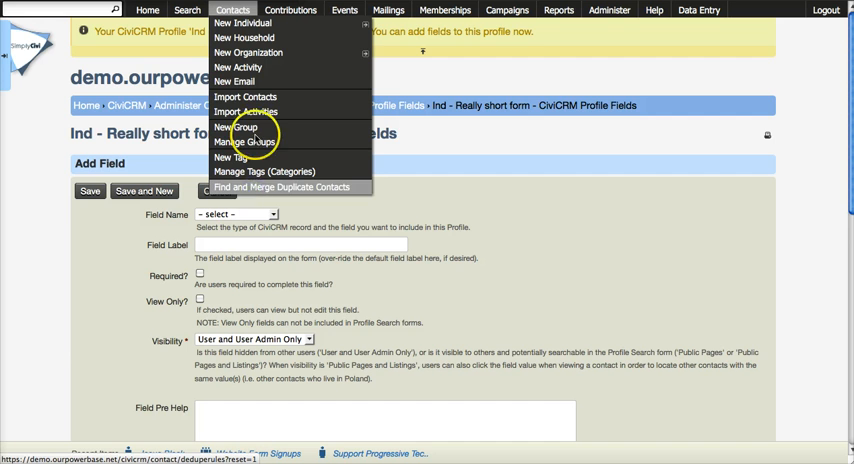
click(284, 188)
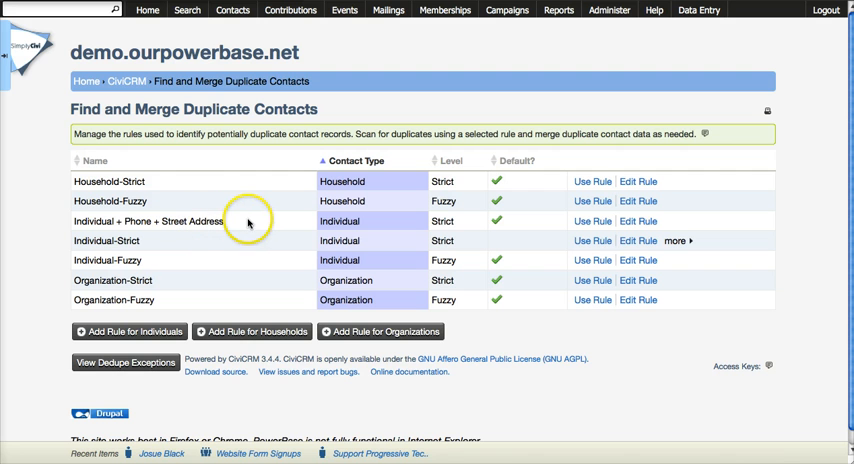
mouse_move(636, 220)
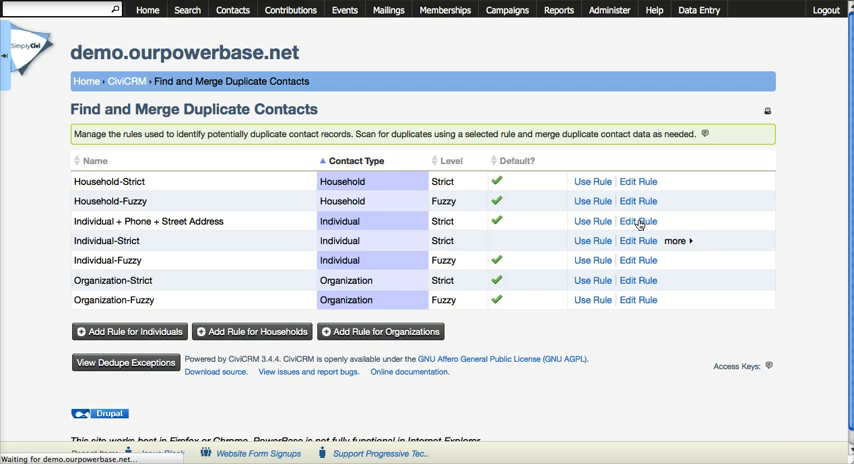
click(638, 220)
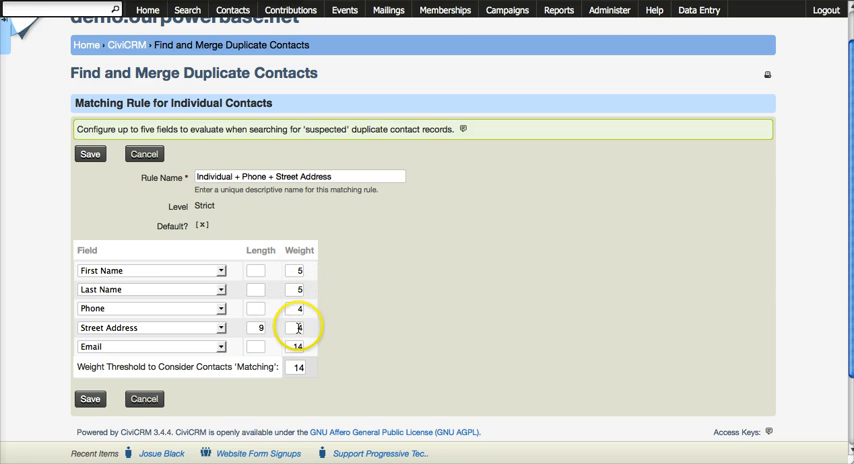
text(14)
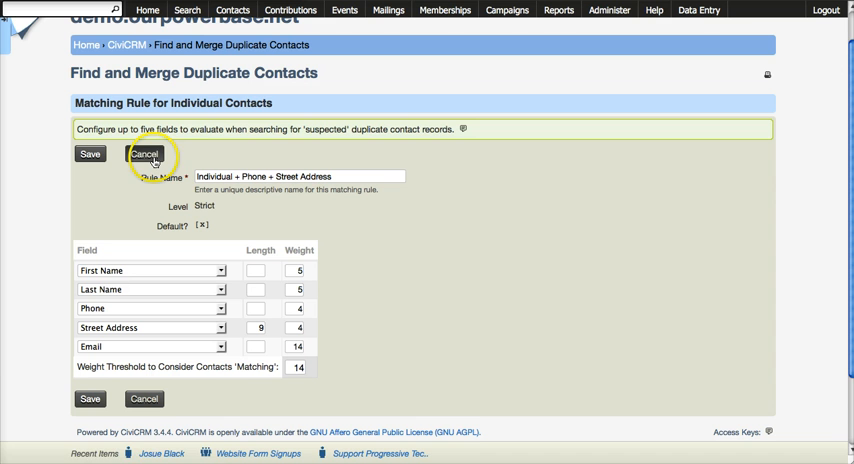
click(144, 154)
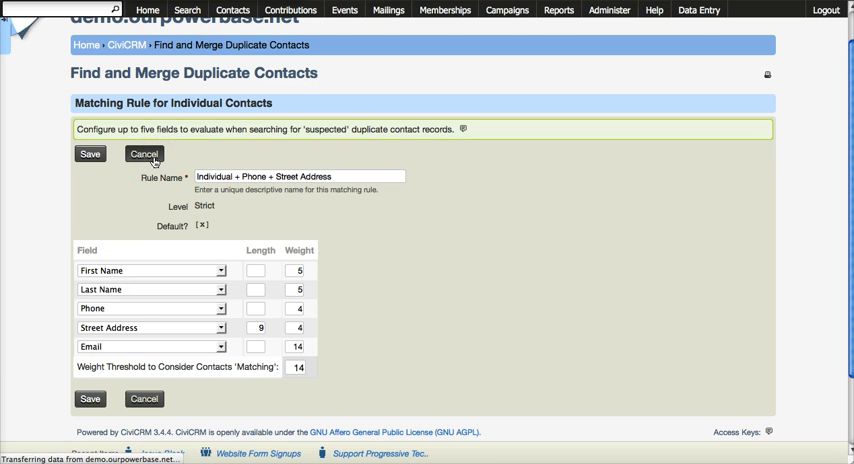
Step: Return to the Add Field page for the 'Ind - Really short form' profile
click(144, 154)
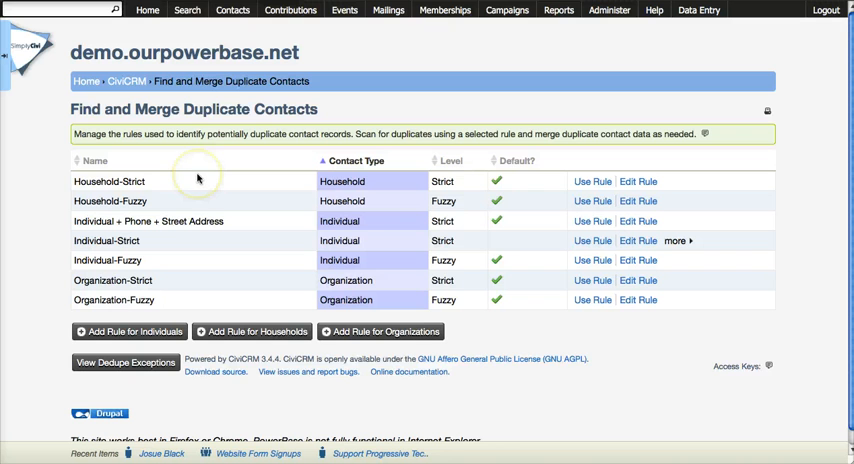
mouse_move(428, 220)
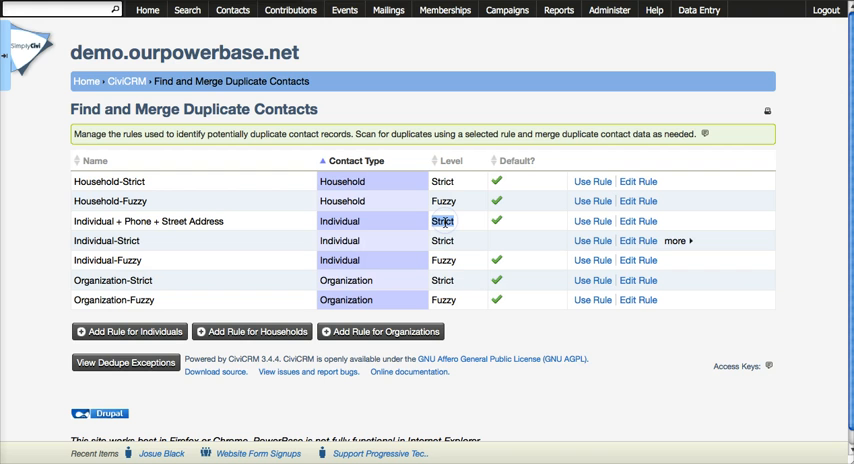
mouse_move(386, 148)
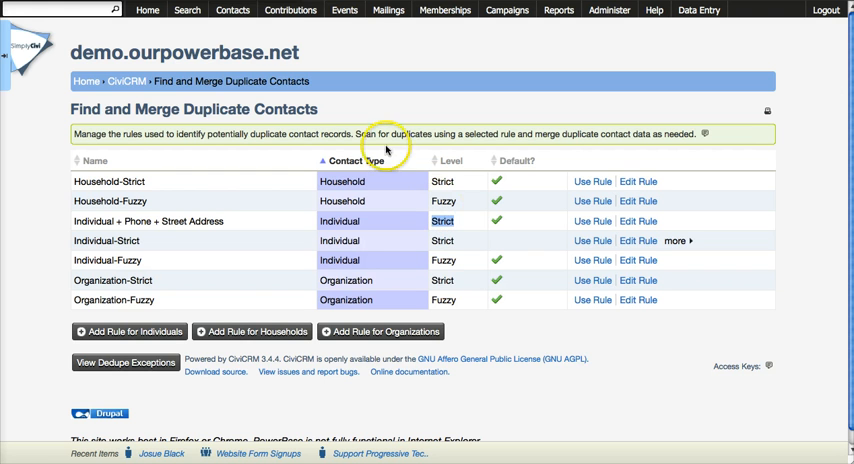
click(232, 8)
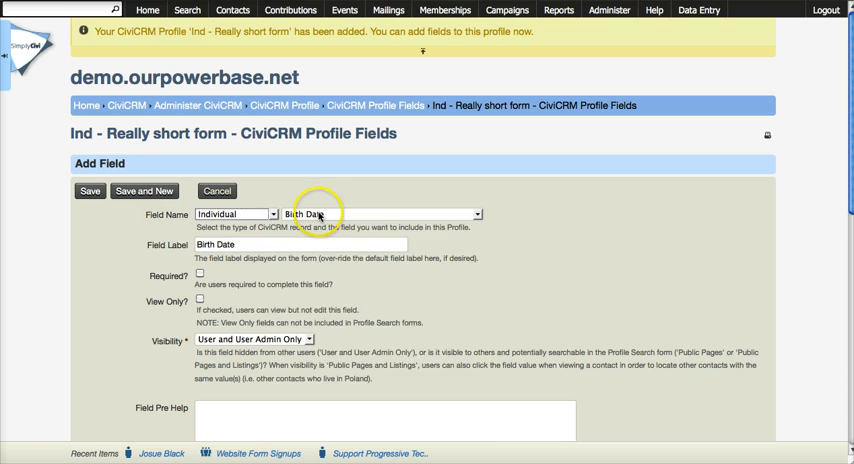
Step: Add First Name, Last Name and Constituent Type fields, saving each before the next
click(380, 212)
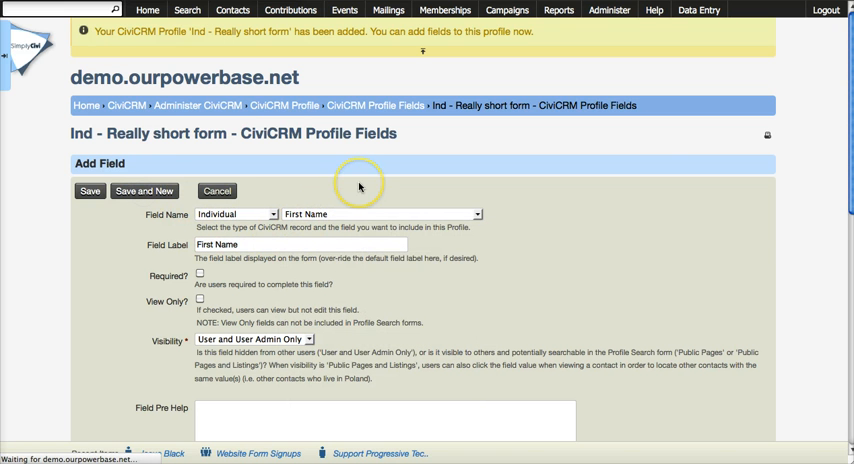
mouse_move(336, 184)
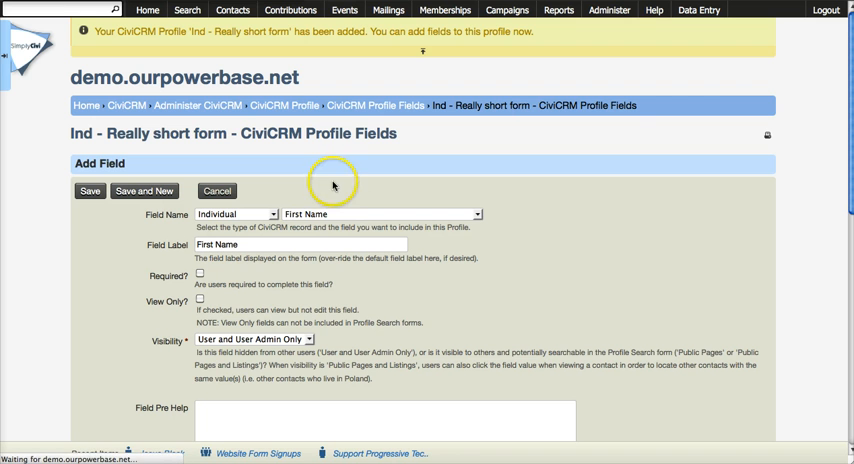
click(88, 192)
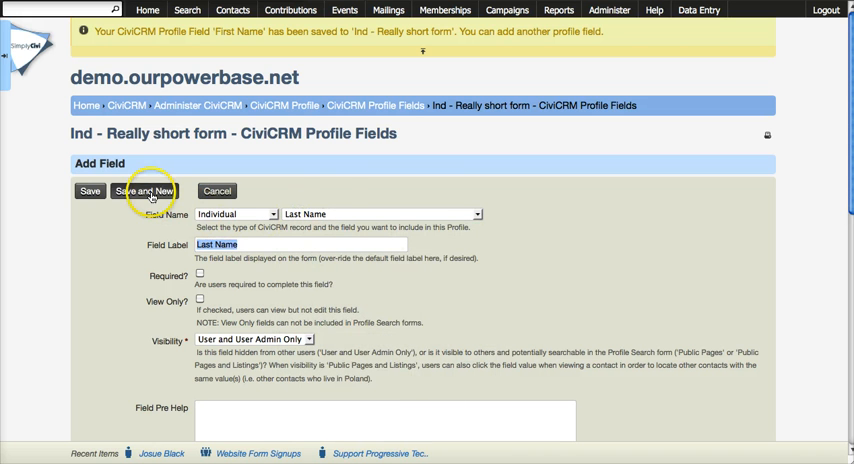
click(146, 192)
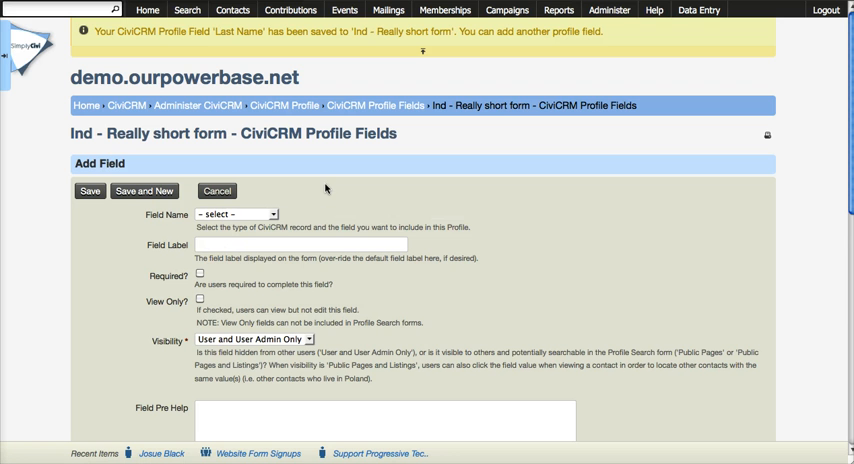
click(380, 212)
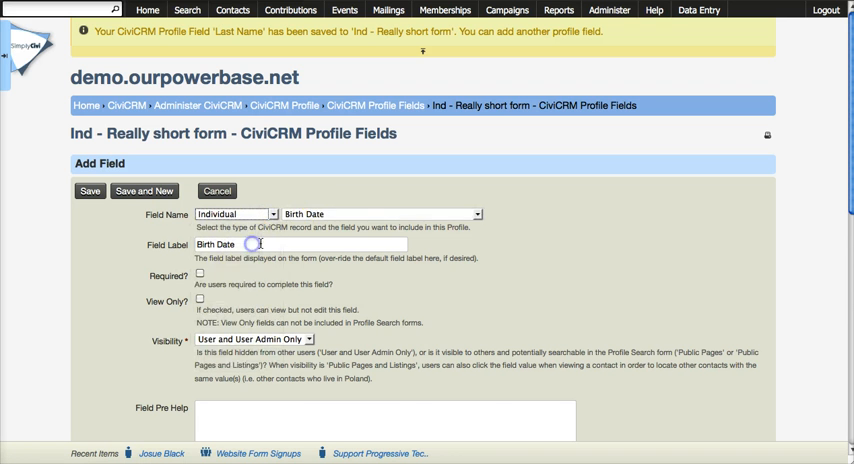
click(380, 212)
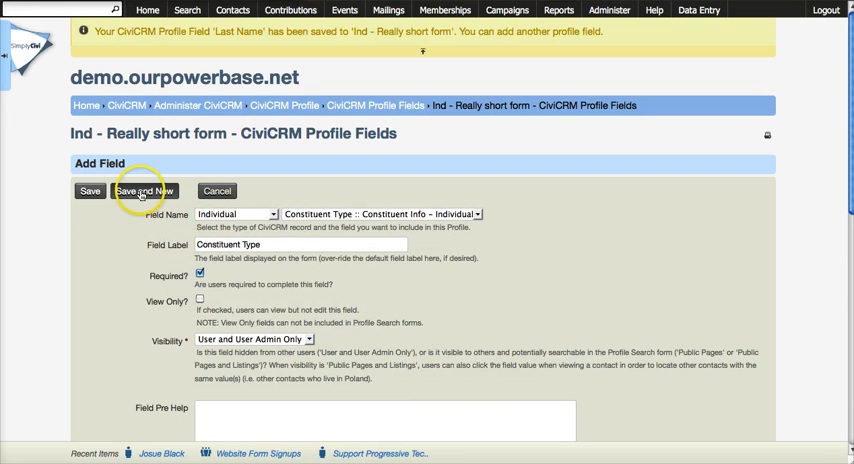
click(144, 192)
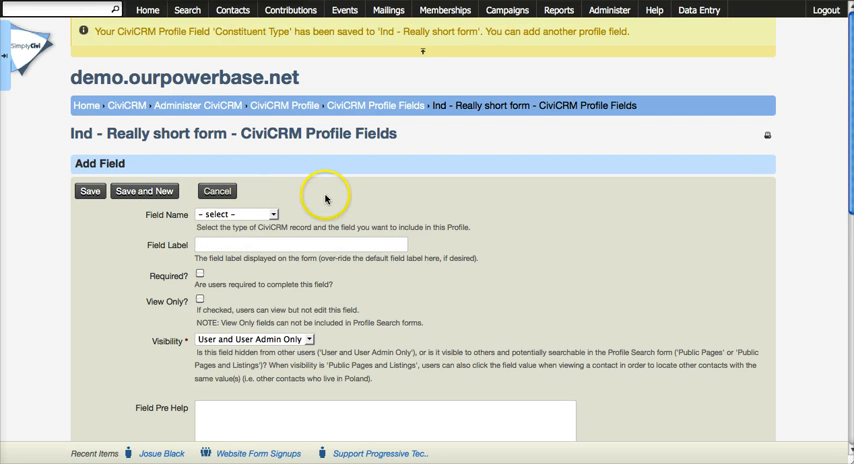
Step: Add a Phone field labelled 'Phone' and an Email field, then save the profile
click(236, 214)
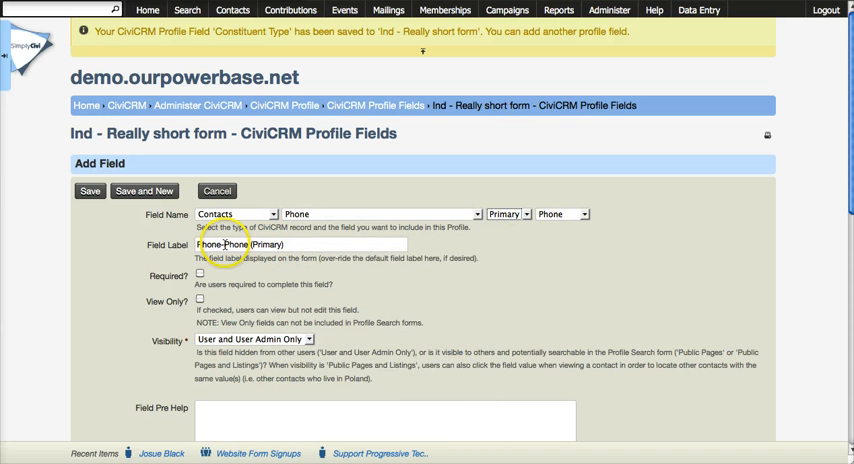
click(290, 246)
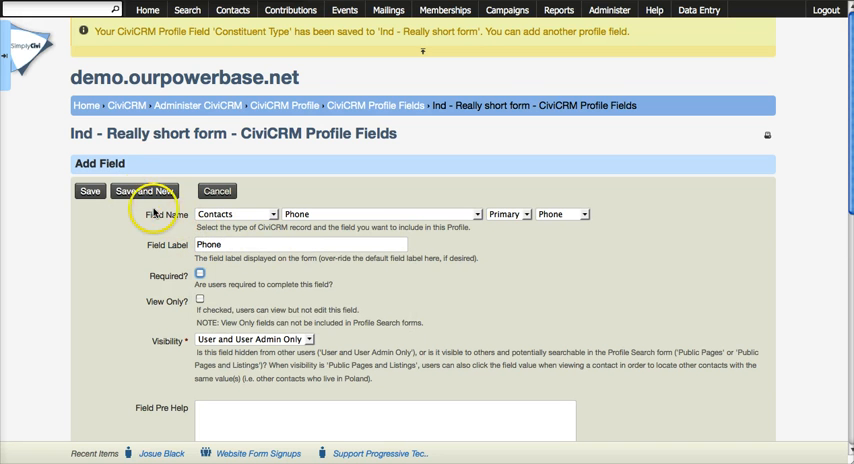
click(144, 192)
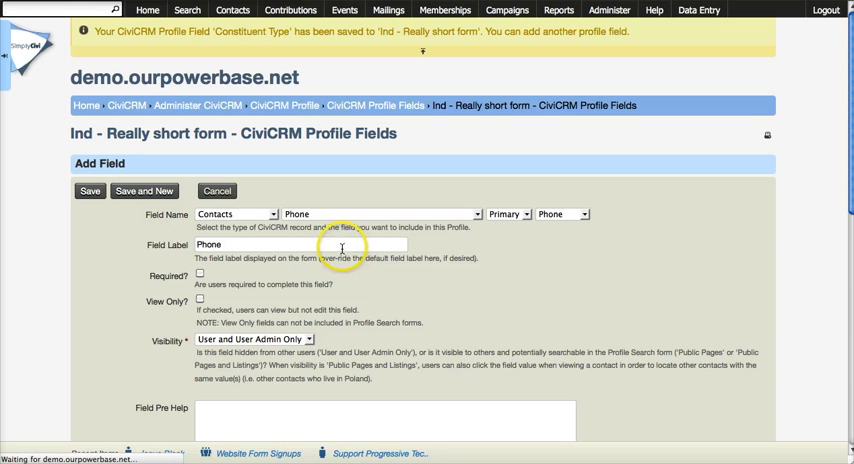
click(88, 192)
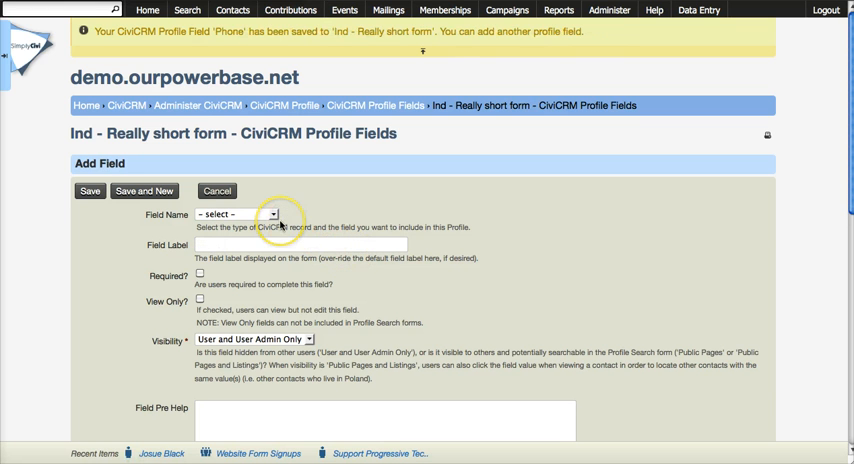
click(234, 214)
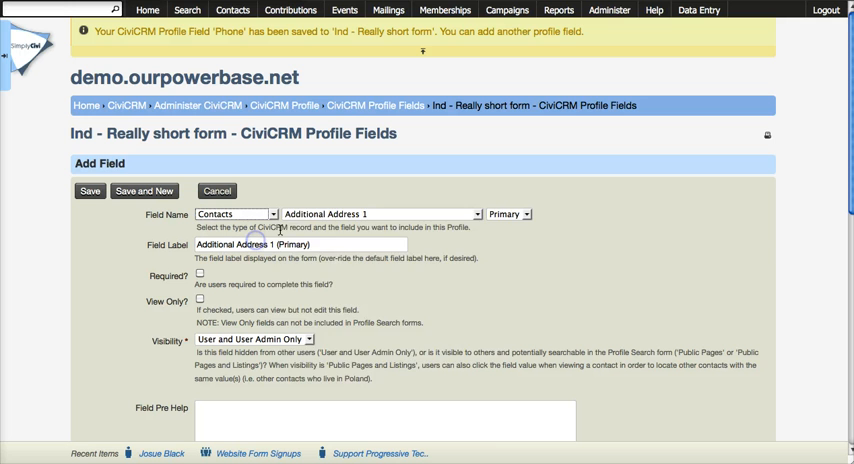
click(380, 212)
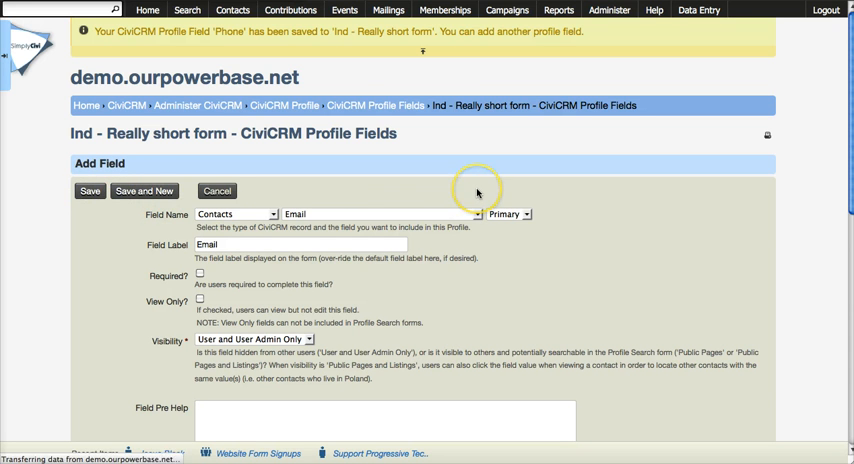
click(88, 192)
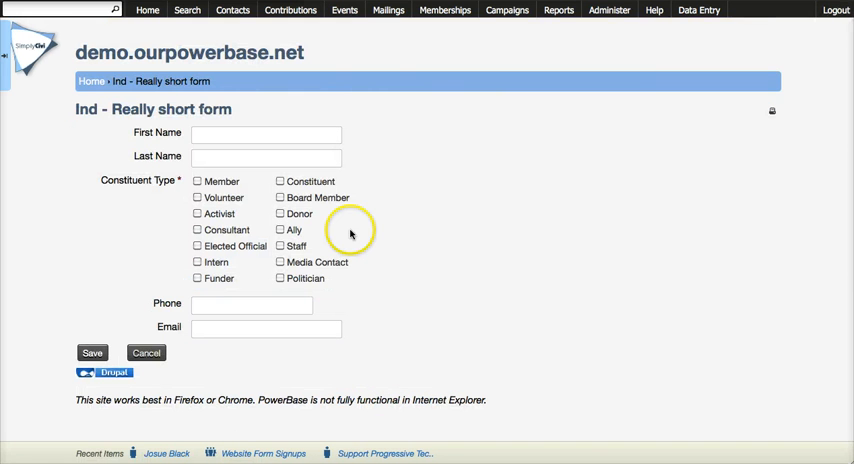
mouse_move(458, 198)
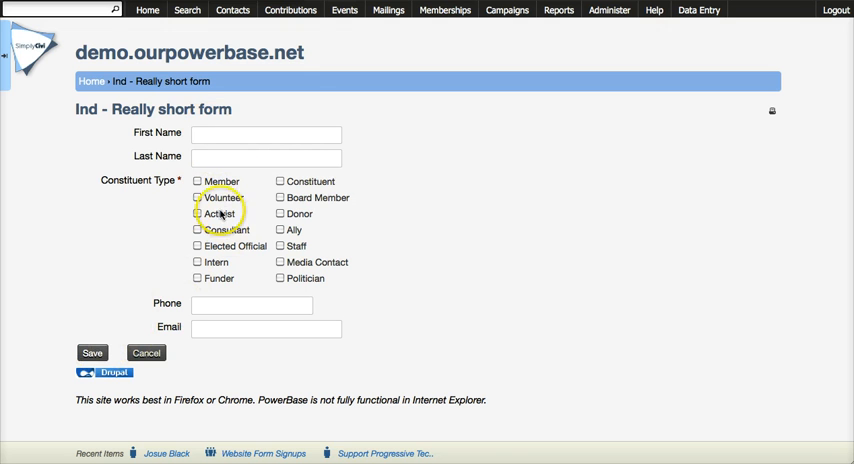
text(J)
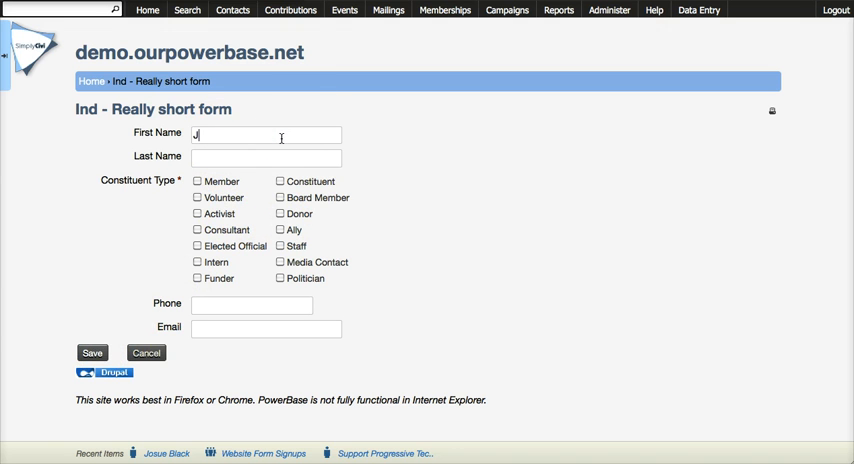
text(Black)
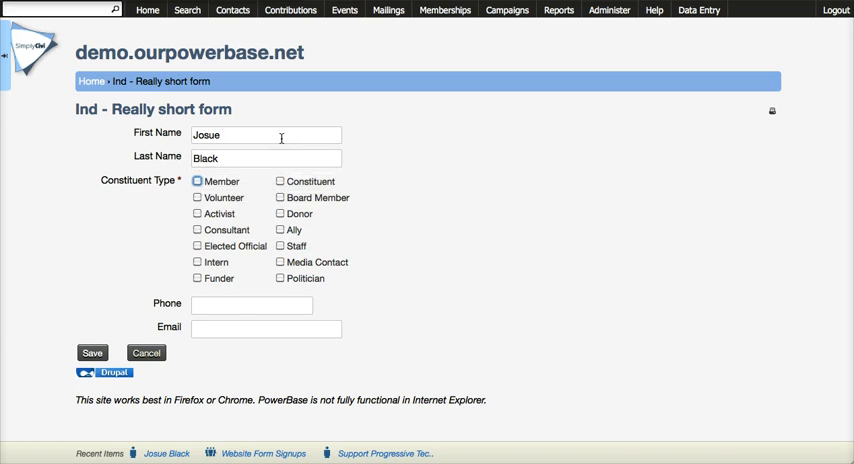
click(196, 180)
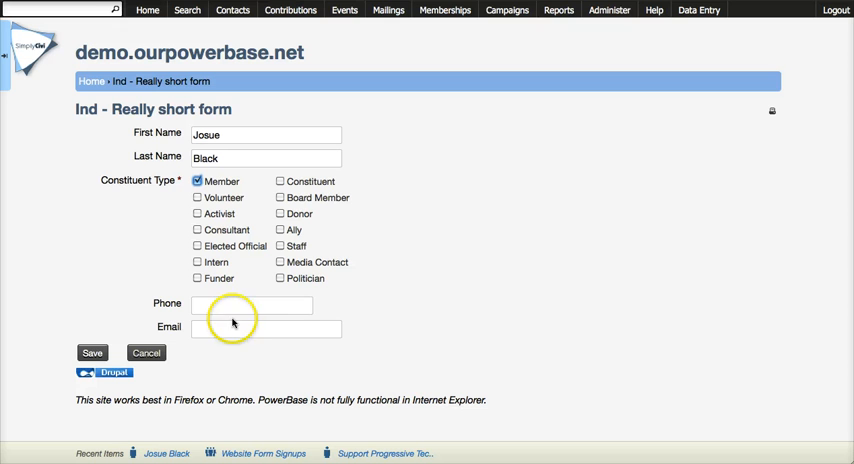
text(222-224-2222)
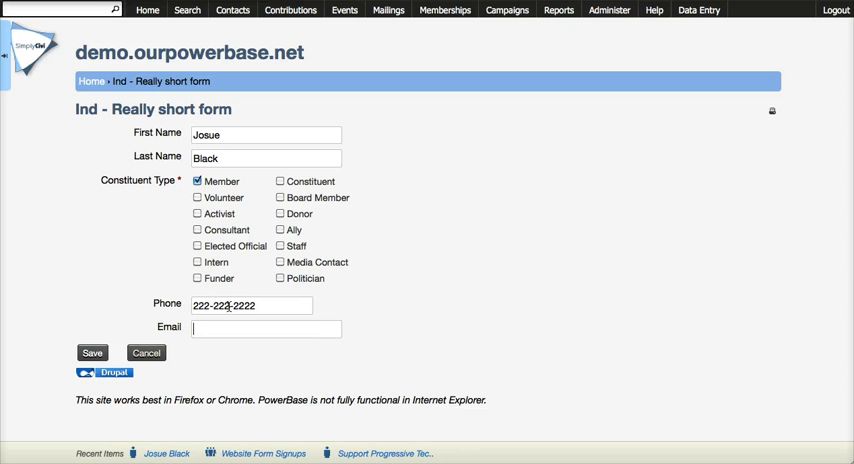
click(92, 352)
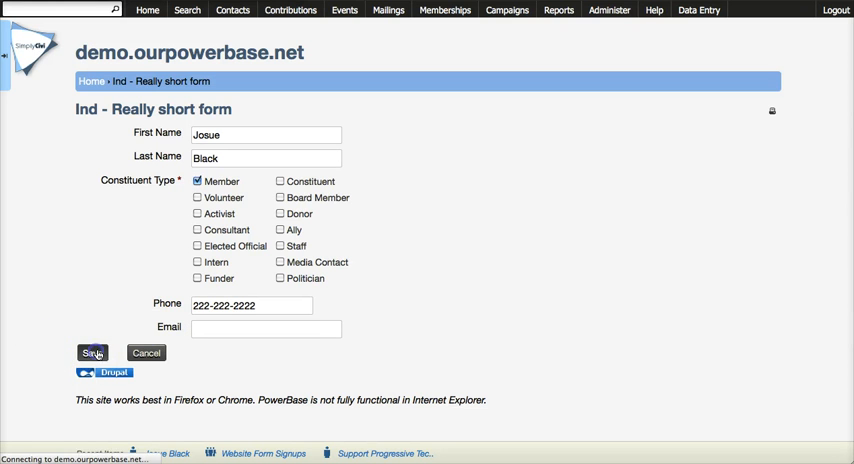
click(92, 352)
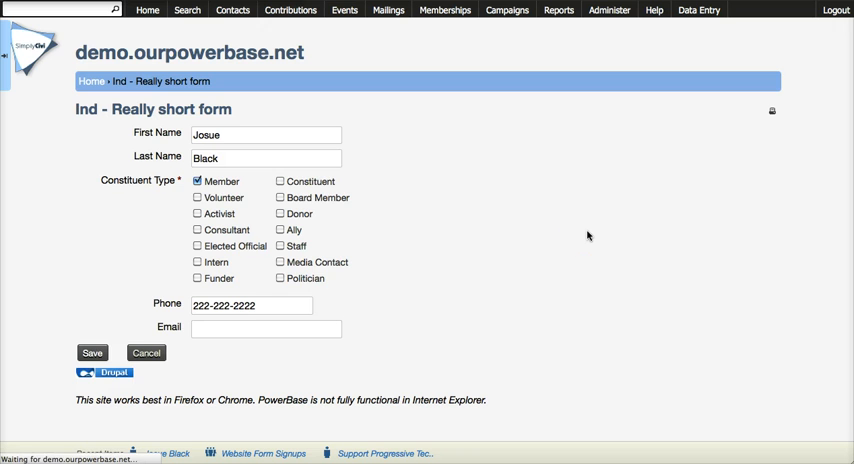
click(92, 352)
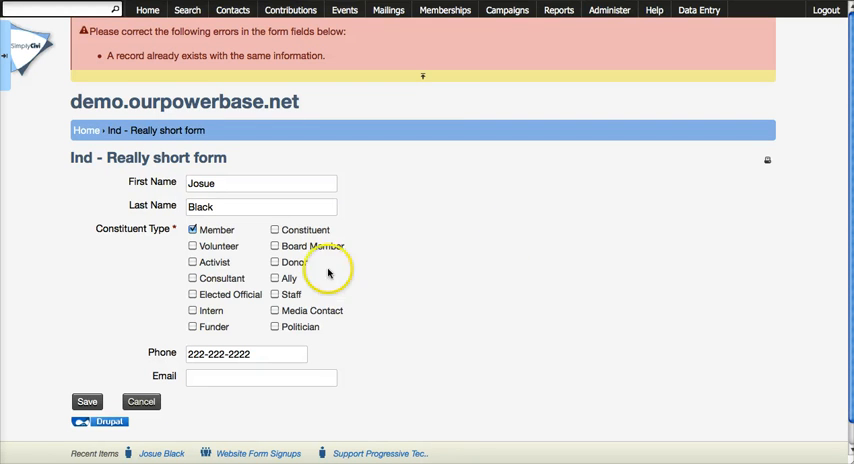
mouse_move(232, 294)
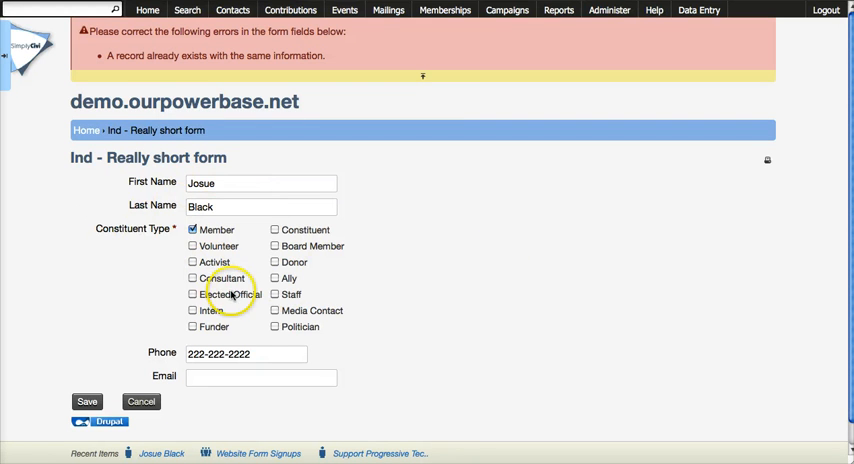
mouse_move(292, 336)
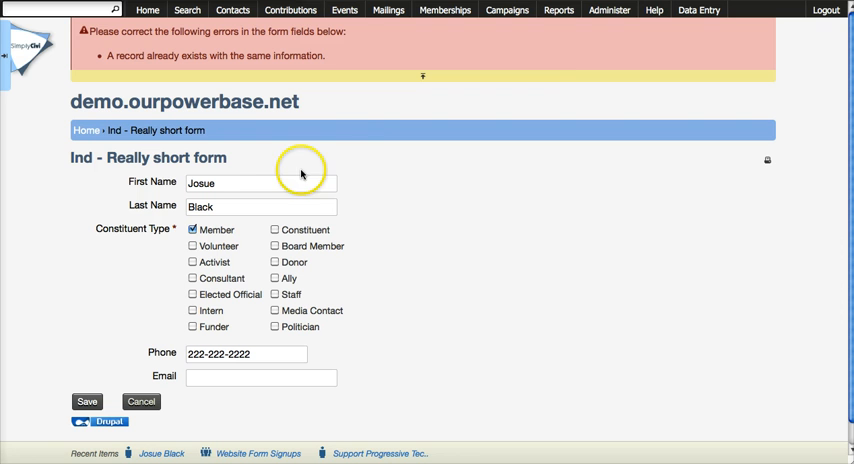
mouse_move(700, 10)
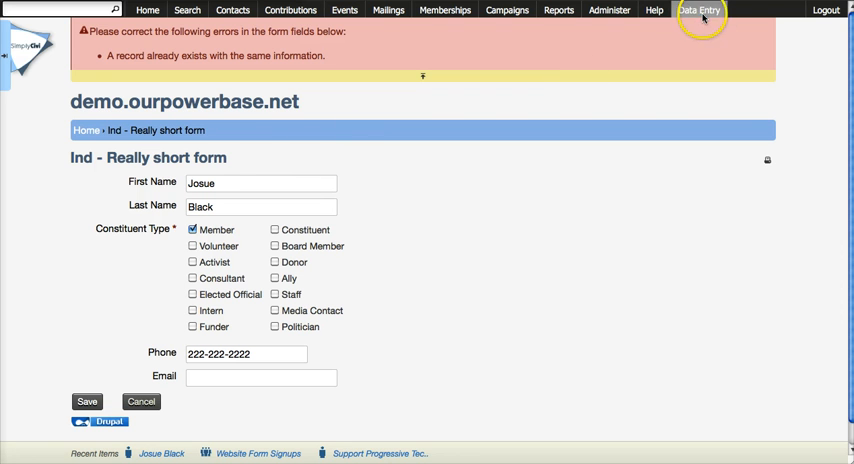
Step: Check the Data Entry menu, then return to the CiviCRM Profile list
click(698, 10)
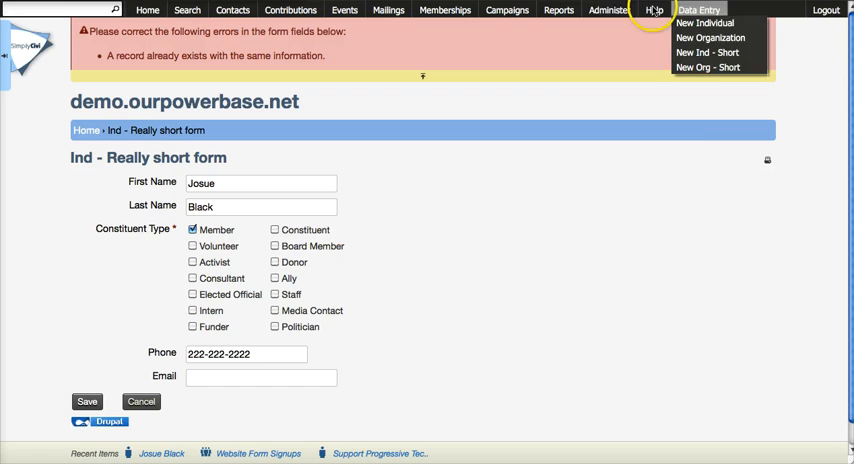
click(608, 8)
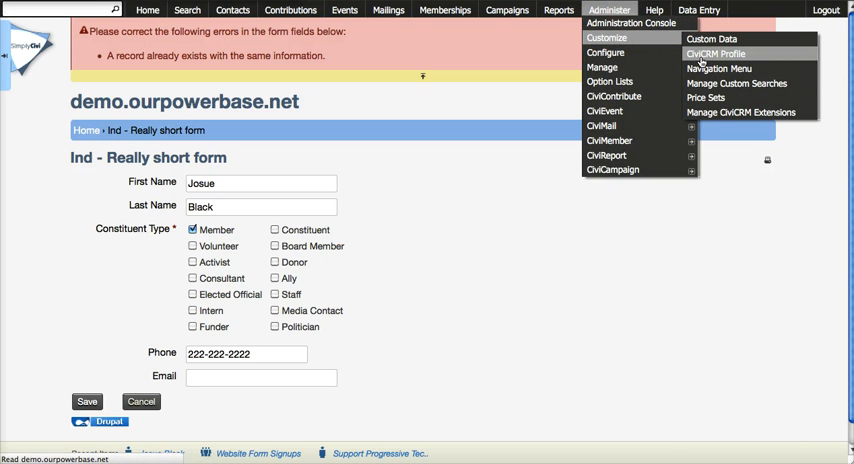
click(716, 54)
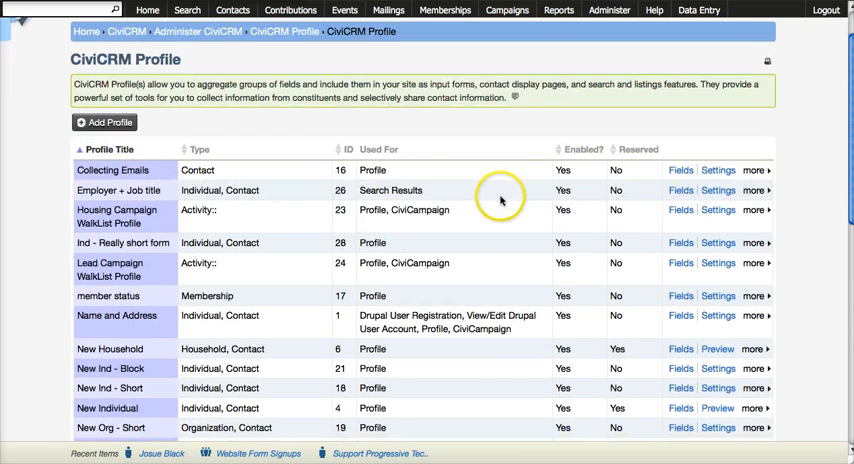
mouse_move(680, 242)
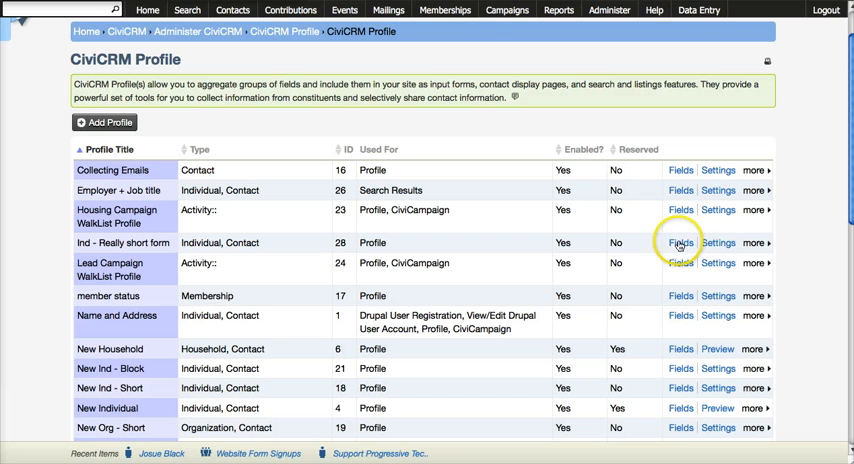
Step: Use the profile's row link to bring up a blank Ind - Really short form
click(756, 242)
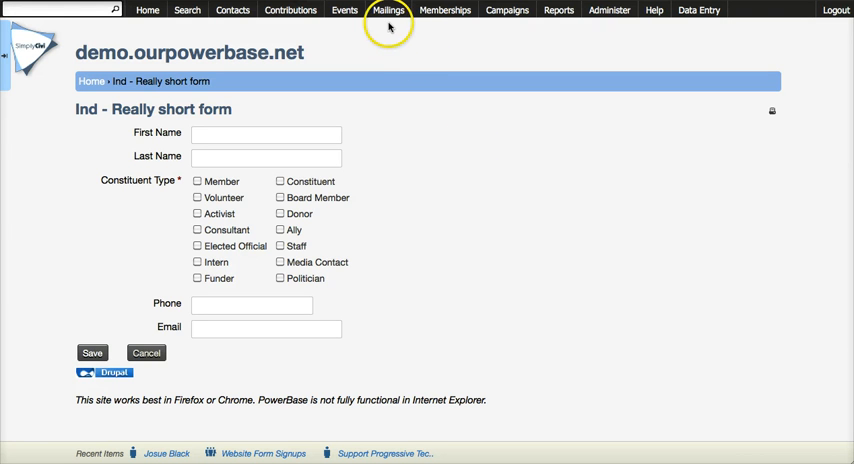
mouse_move(388, 24)
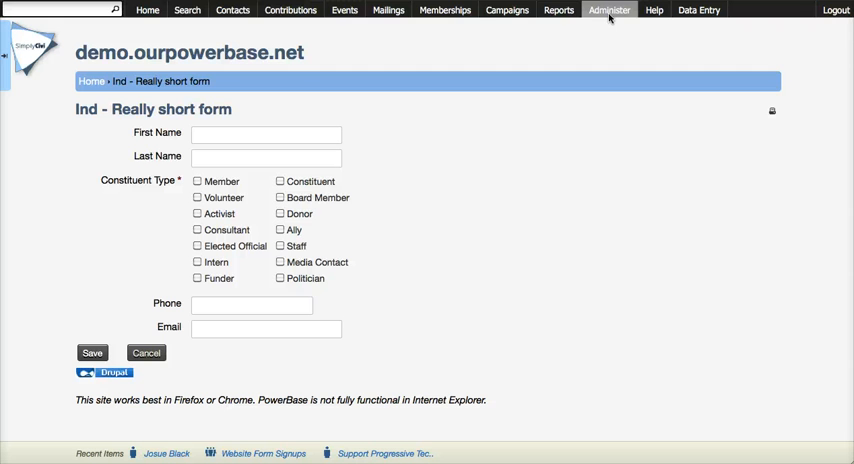
Step: Reach the Navigation Menu editor via Administer, expand Data Entry and start a new menu item
click(608, 10)
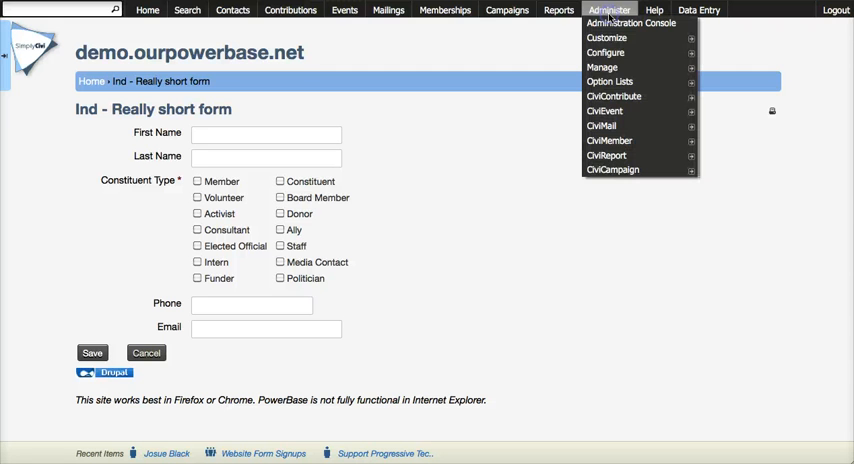
mouse_move(604, 52)
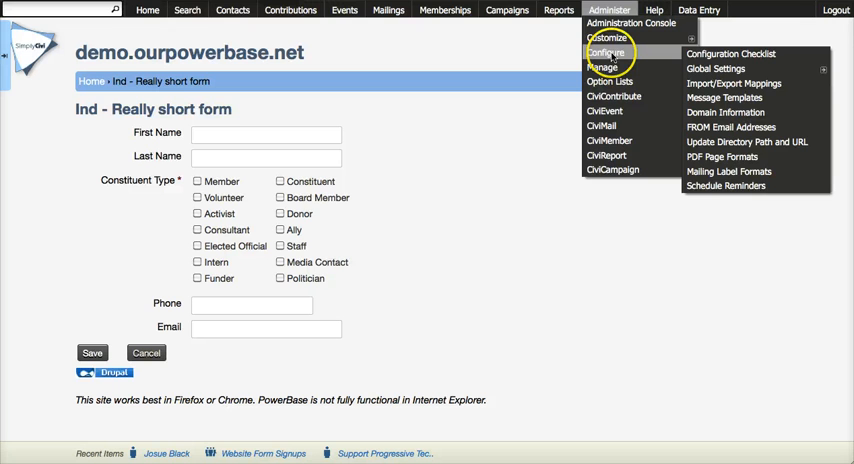
mouse_move(604, 36)
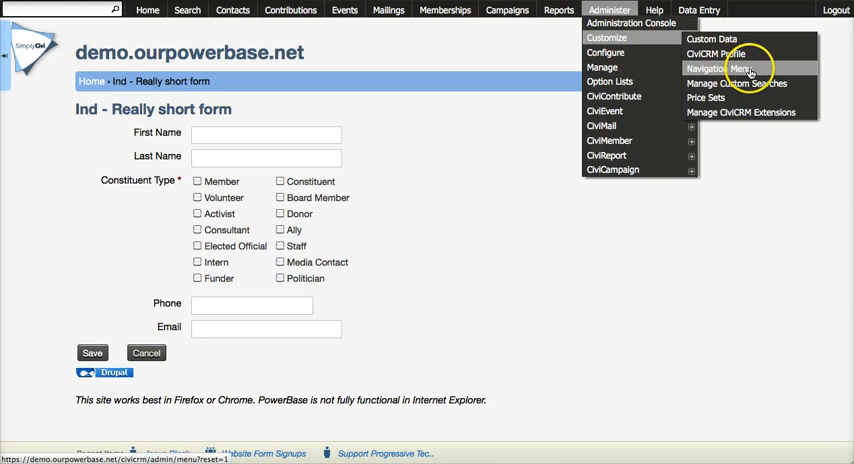
click(720, 68)
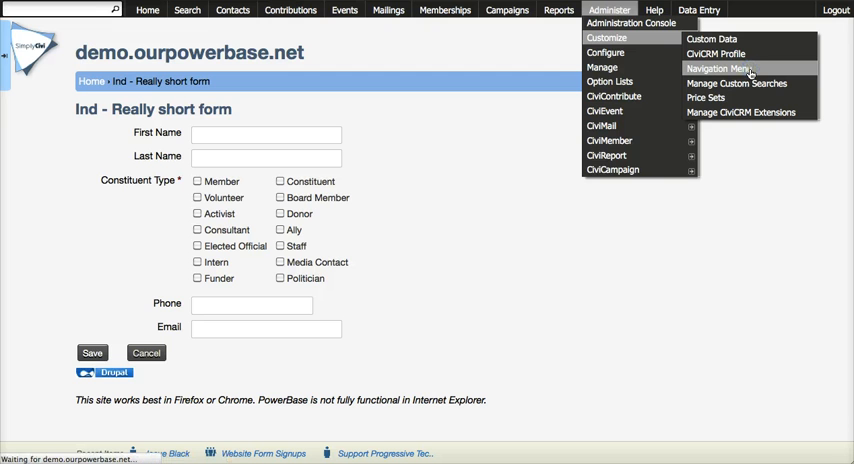
click(722, 68)
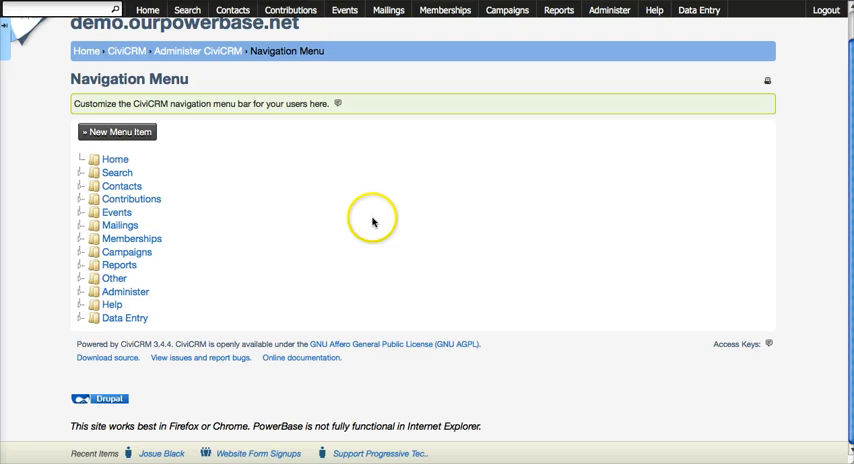
mouse_move(76, 320)
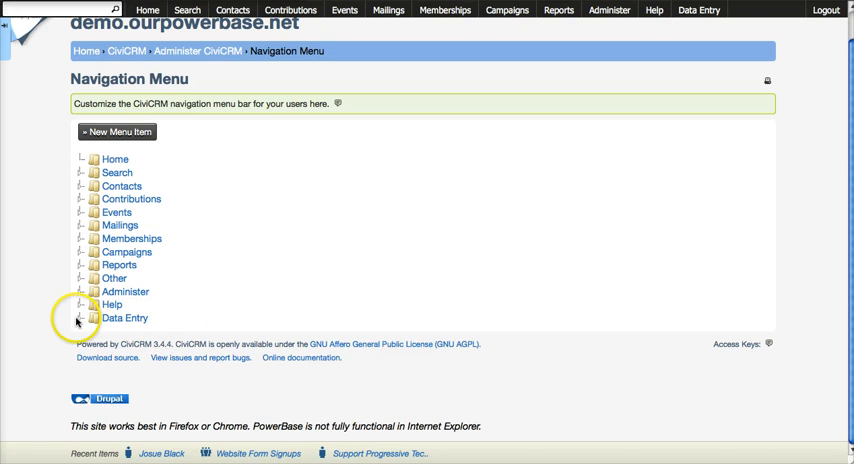
click(80, 318)
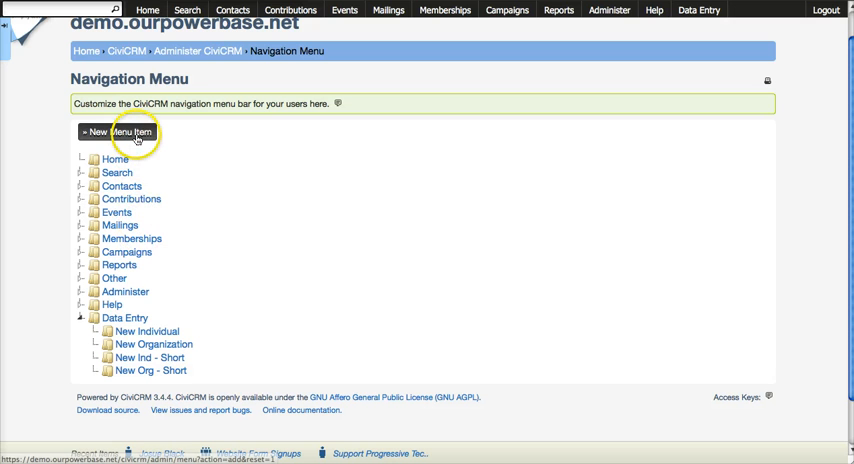
click(118, 132)
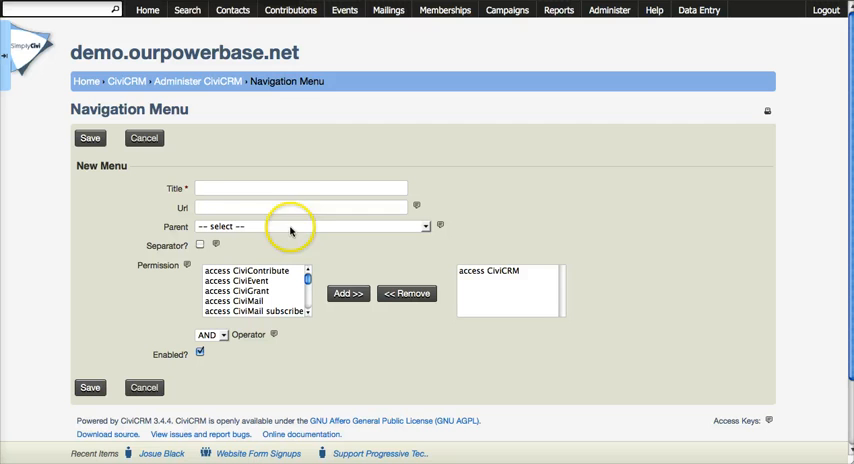
Step: Title the item 'Really Short Form' with URL ourpowerbase.net/civicrm/profile/create?gid=28&reset=1
click(300, 188)
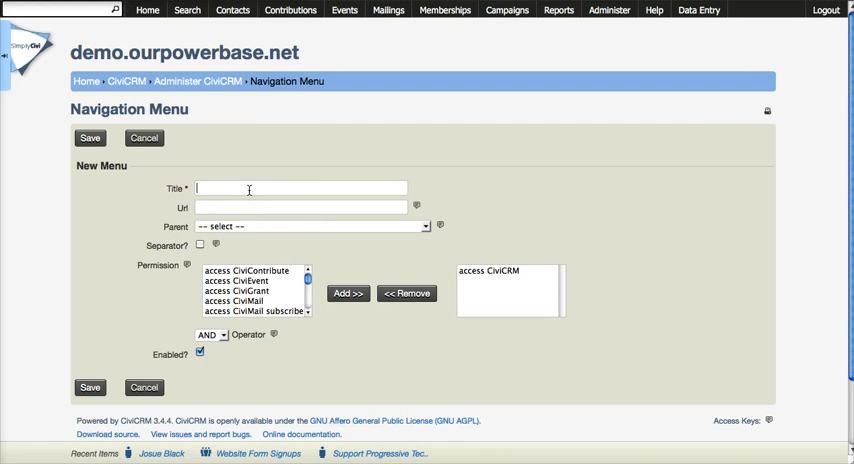
text(Really Short Form)
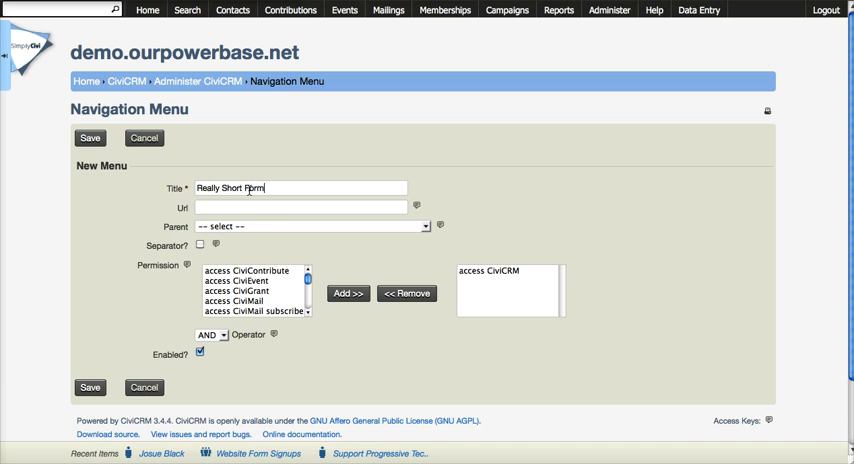
text(ourpowerbase.net/civicrm/profile/create?gid=28&reset=1)
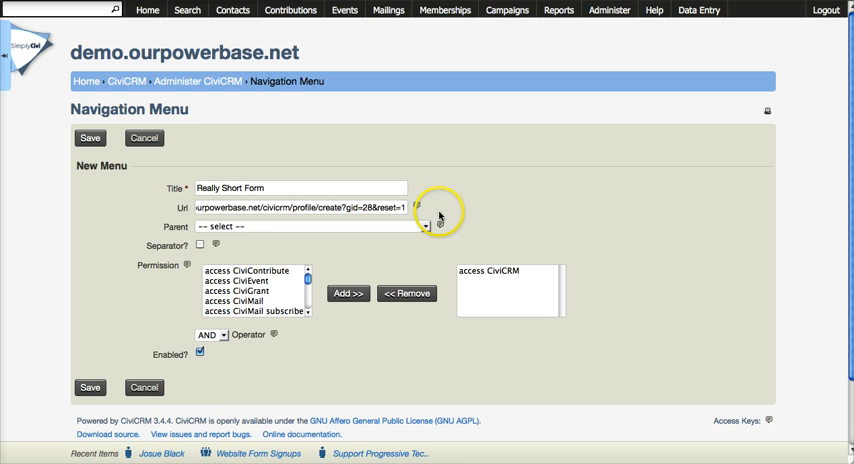
Step: Set the parent to Data Entry, save, and confirm it appears in the Data Entry menu
click(312, 226)
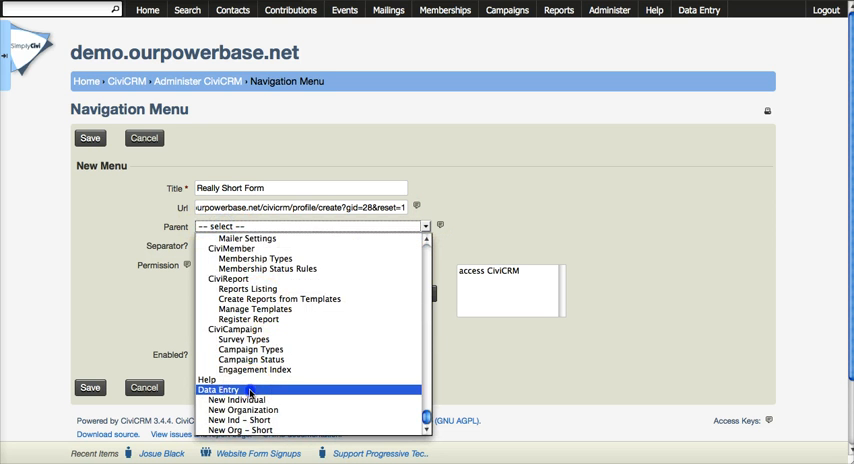
click(224, 388)
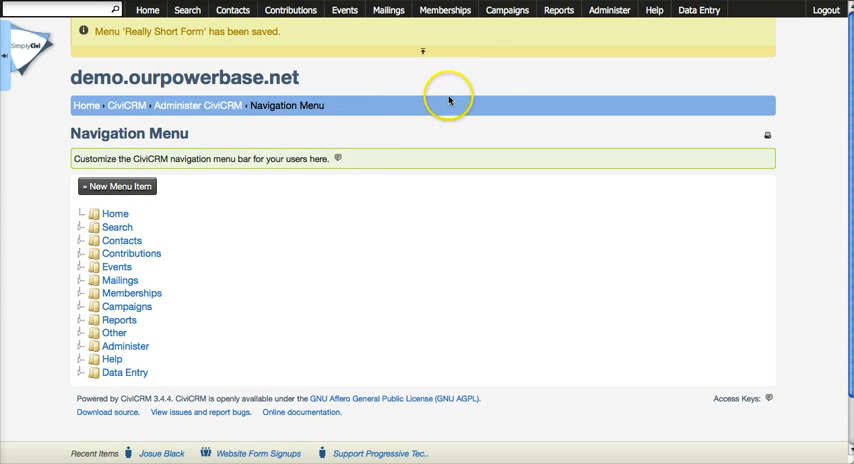
click(698, 10)
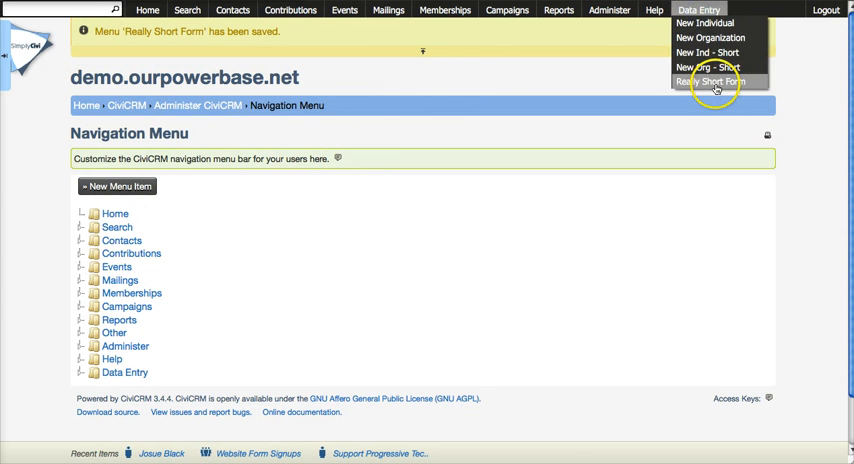